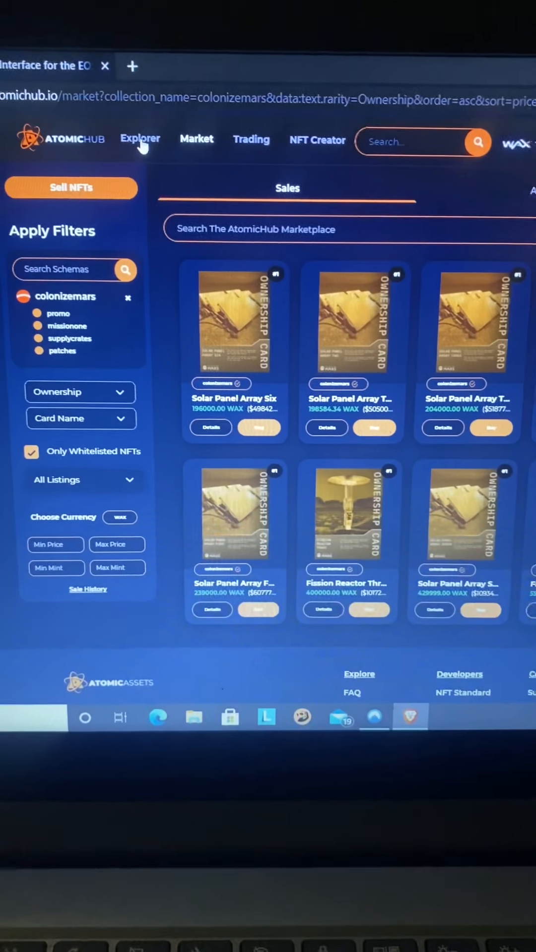
Step: Leave the colonizemars listings for the Explorer page with NFT totals and the asset grid
click(139, 139)
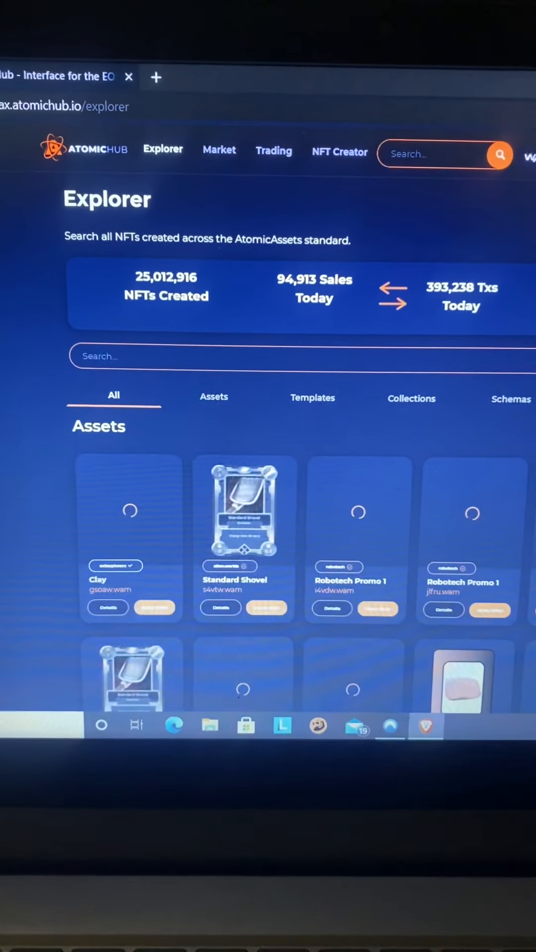